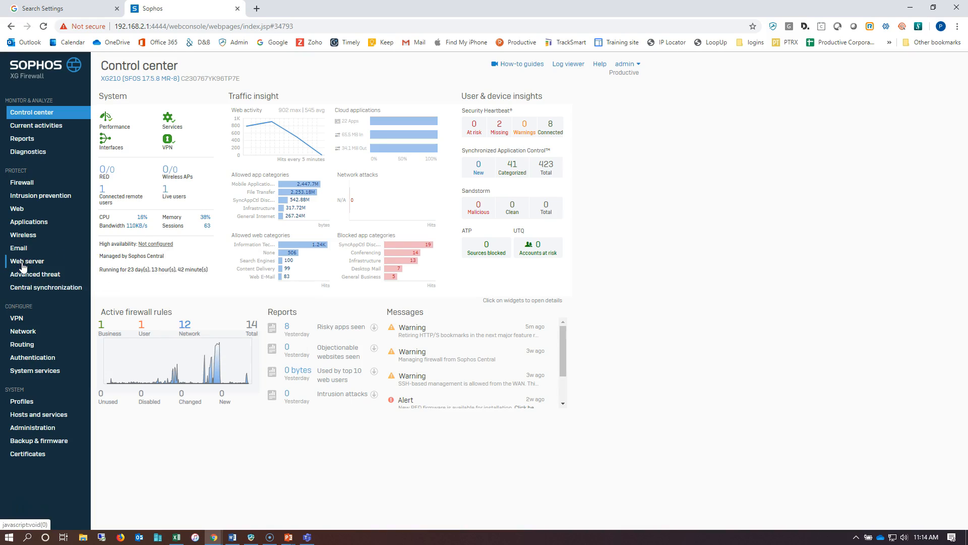
Add web server 'waftestbox' on host Rollingstones over plain HTTP port 80 and save it.
left_click(27, 260)
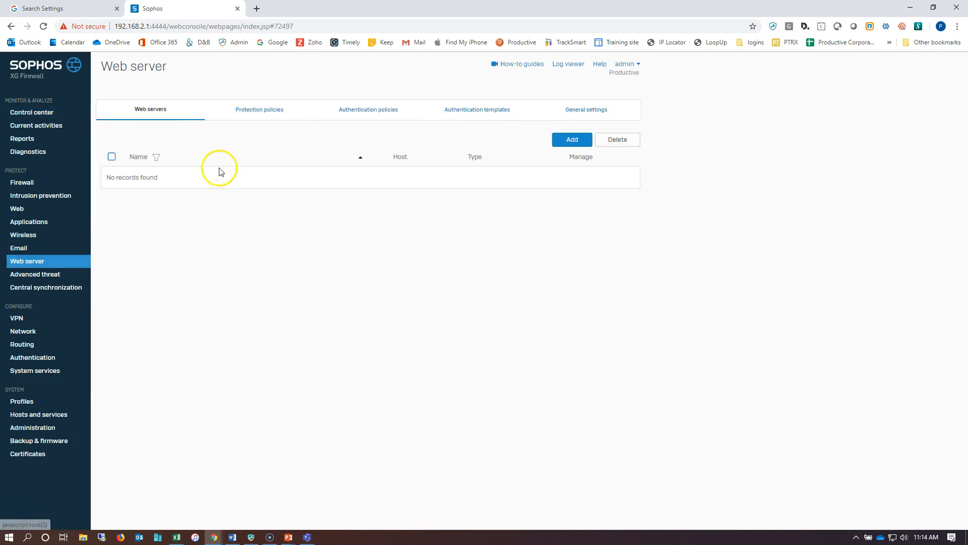
left_click(571, 139)
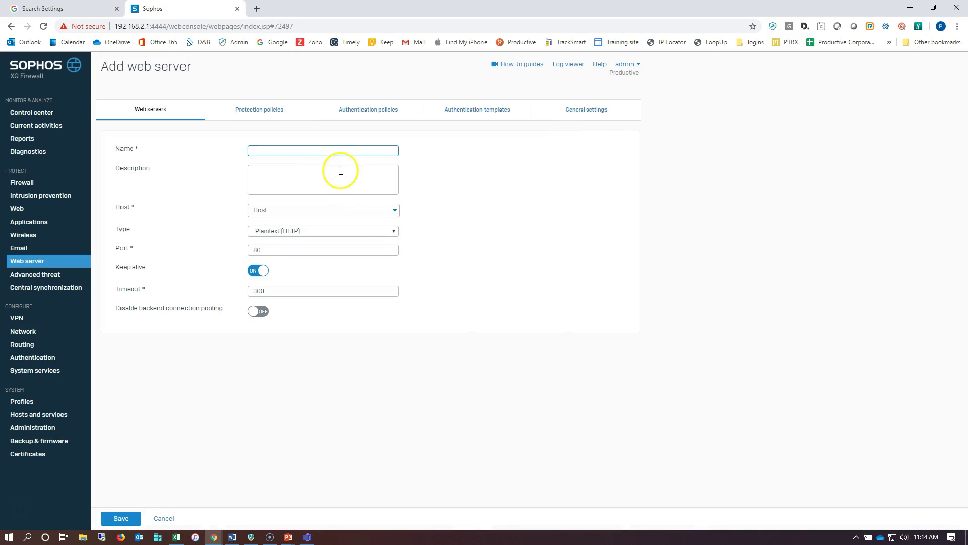
type("waf")
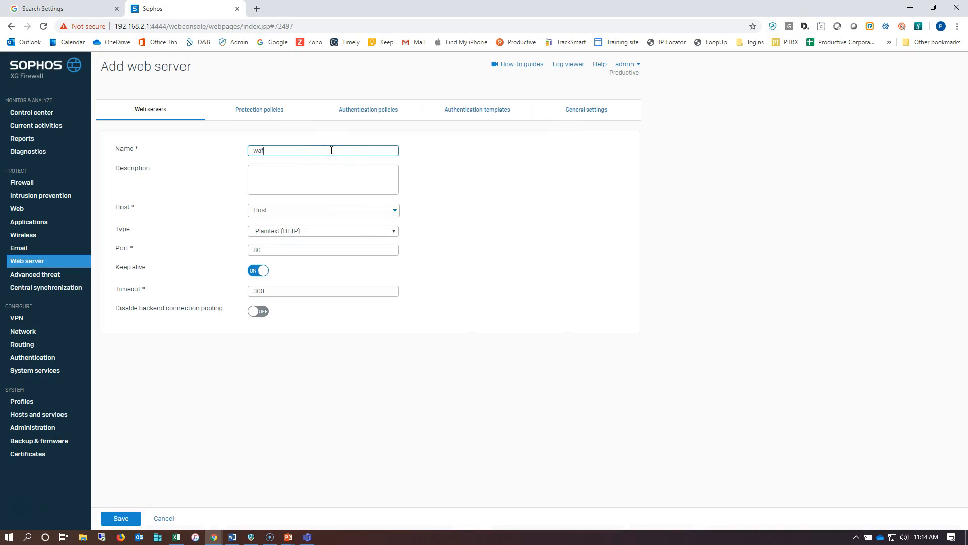
type("testbox")
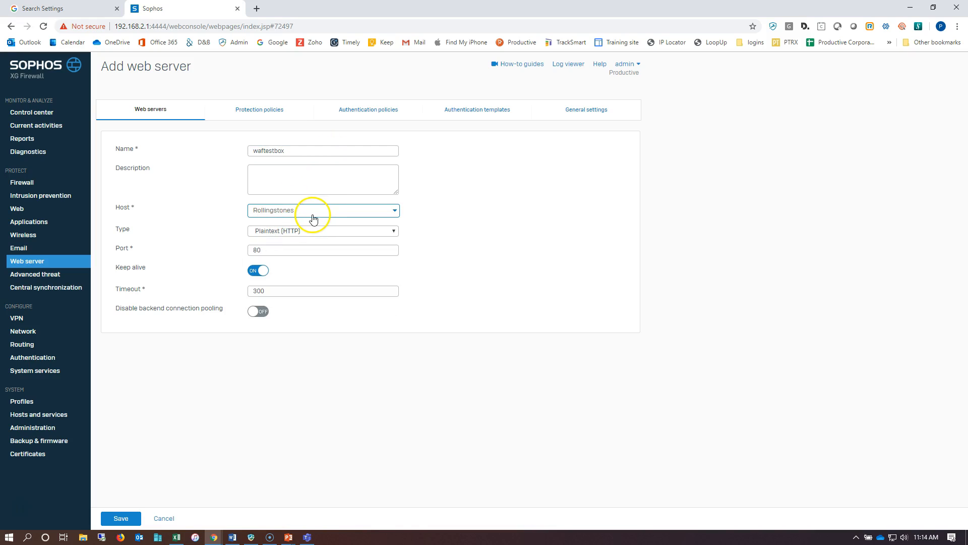
left_click(120, 518)
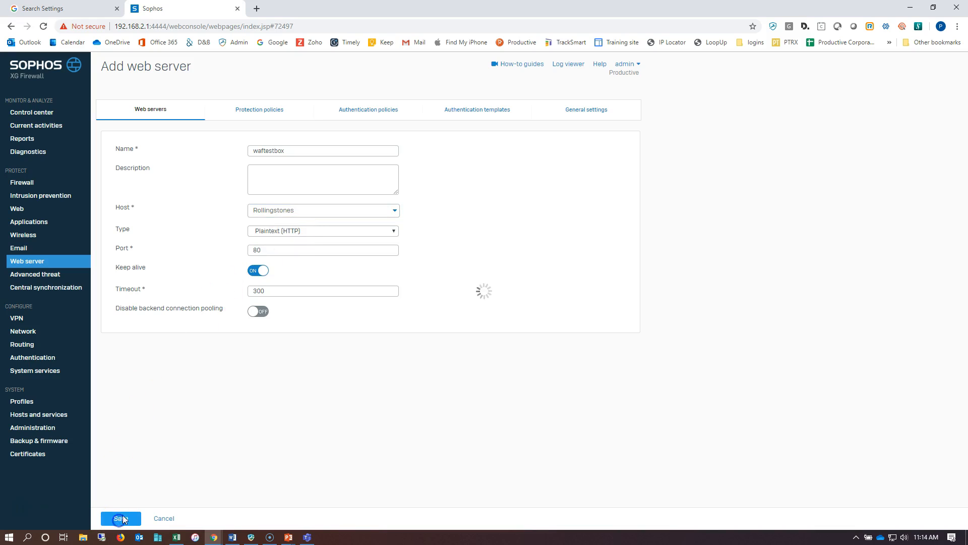
left_click(121, 518)
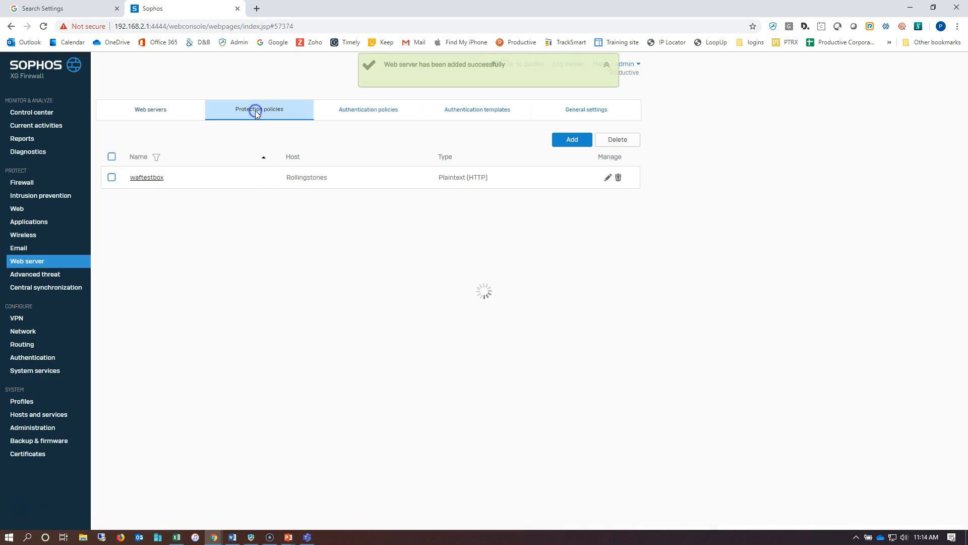
Set the antivirus mode of Pete's WAF Protection policy to Dual scan and save.
left_click(258, 110)
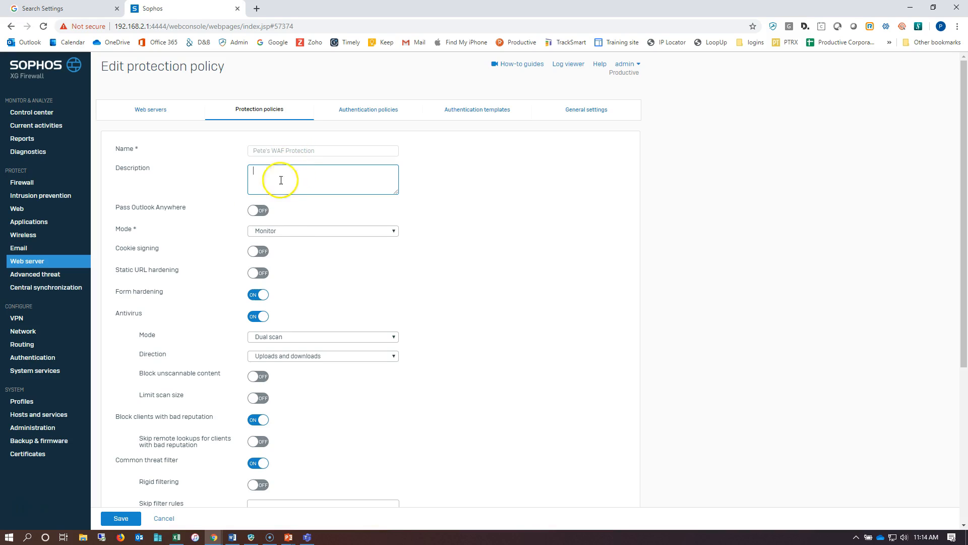
scroll("down", 3)
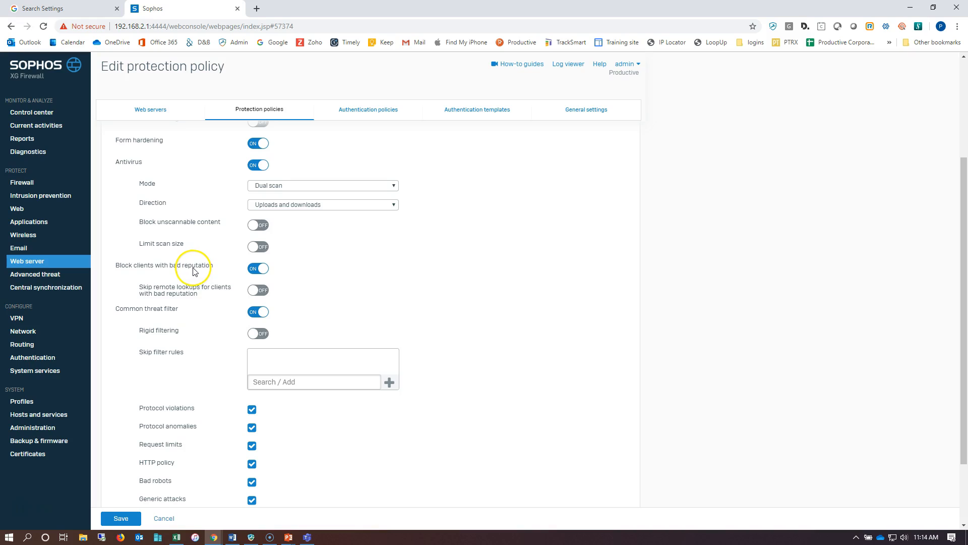
mouse_move(148, 316)
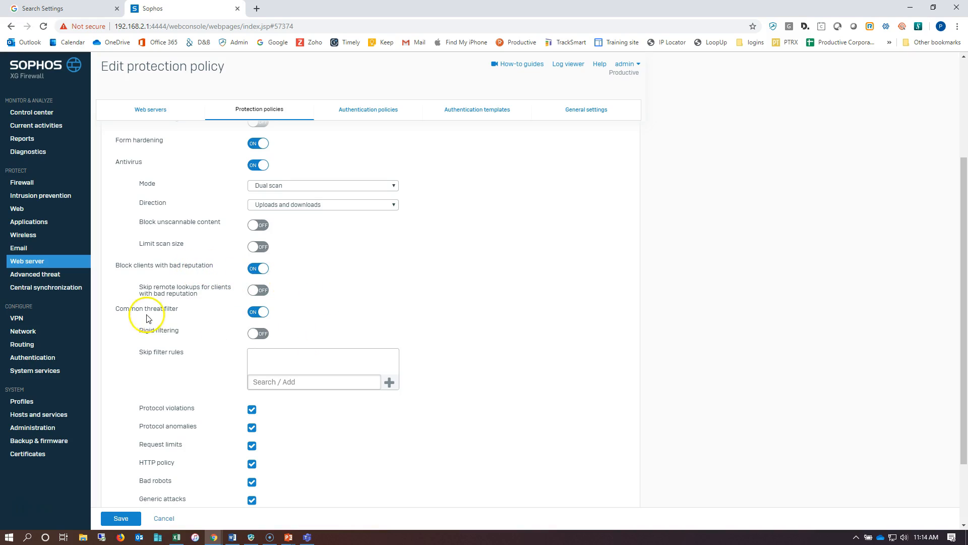
mouse_move(178, 369)
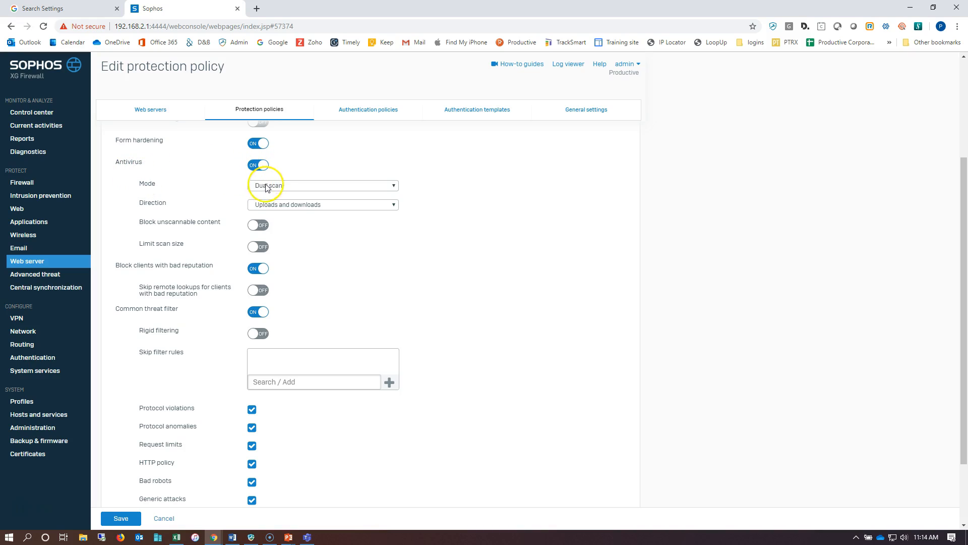
left_click(323, 185)
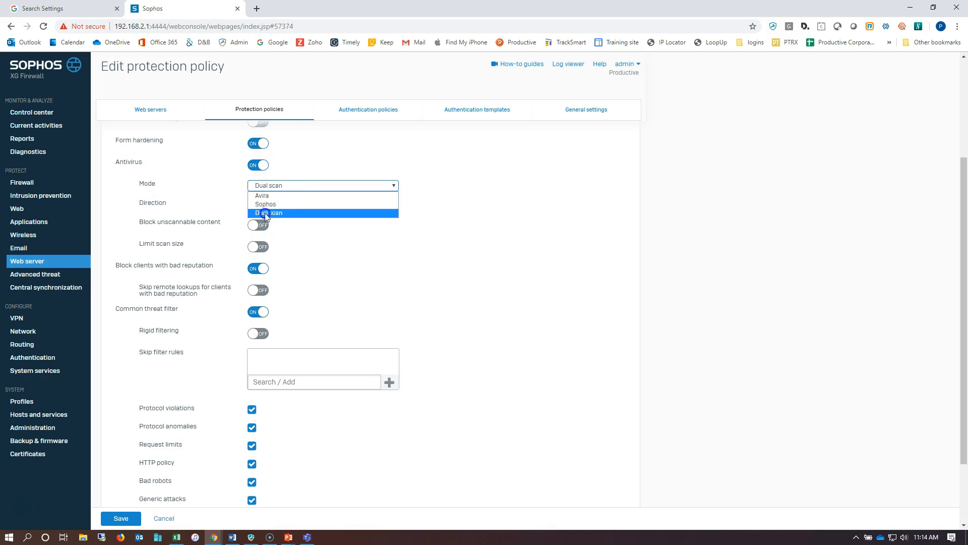
left_click(267, 213)
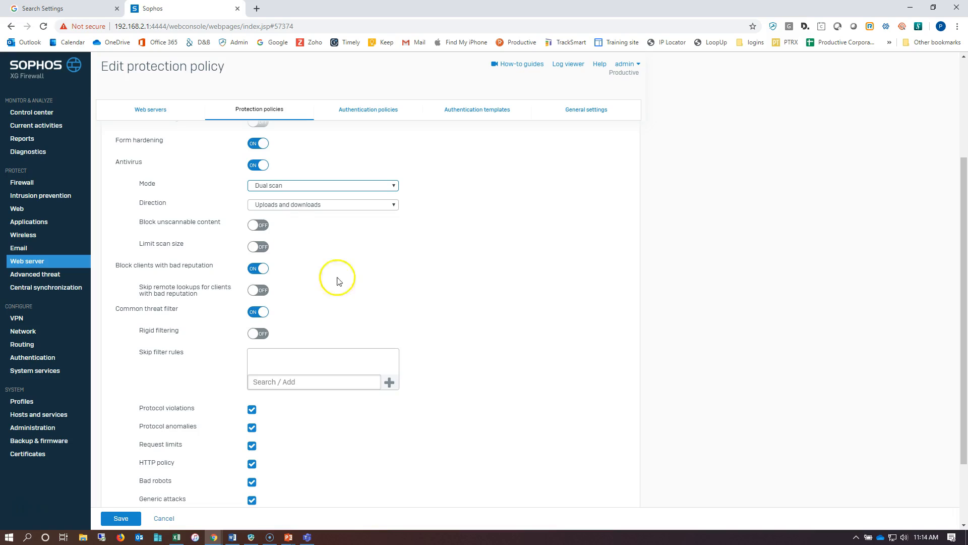
scroll("down", 3)
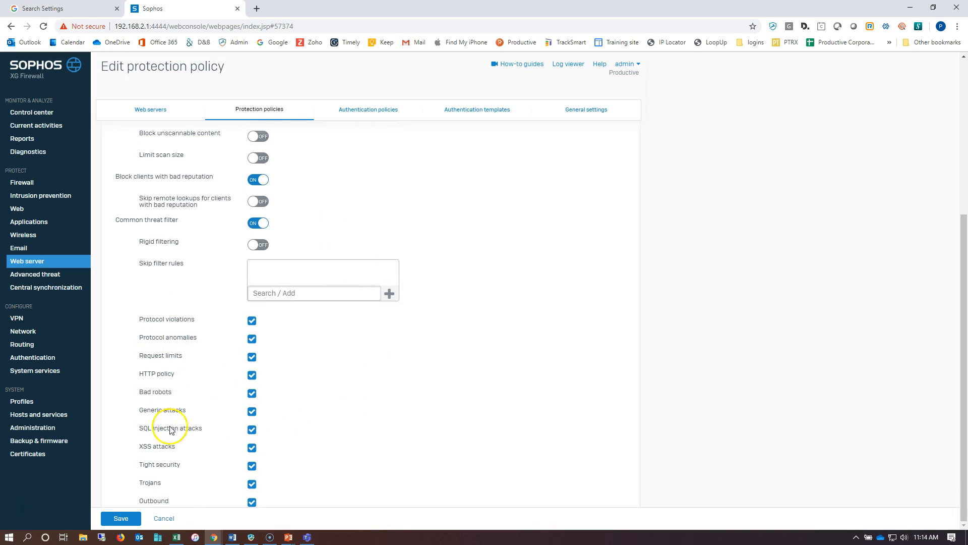
left_click(121, 518)
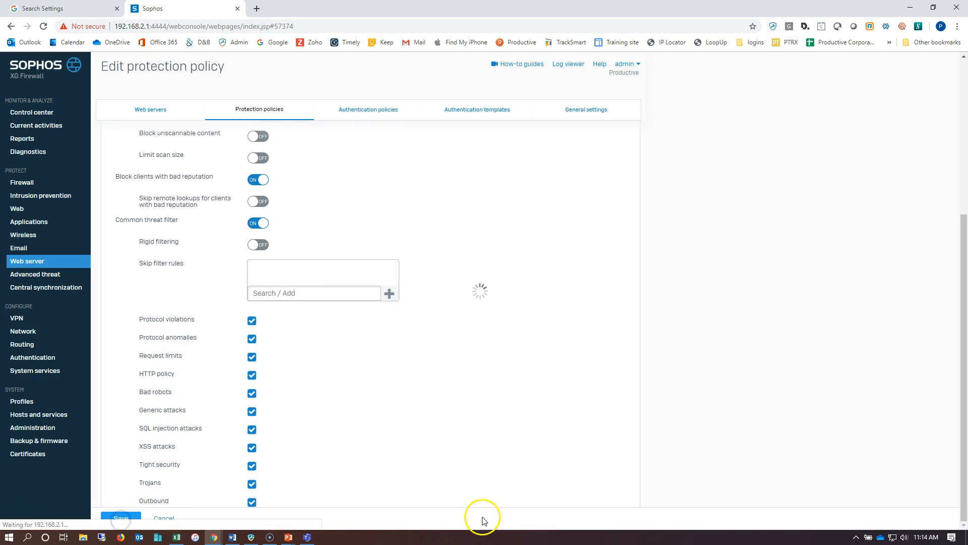
left_click(121, 517)
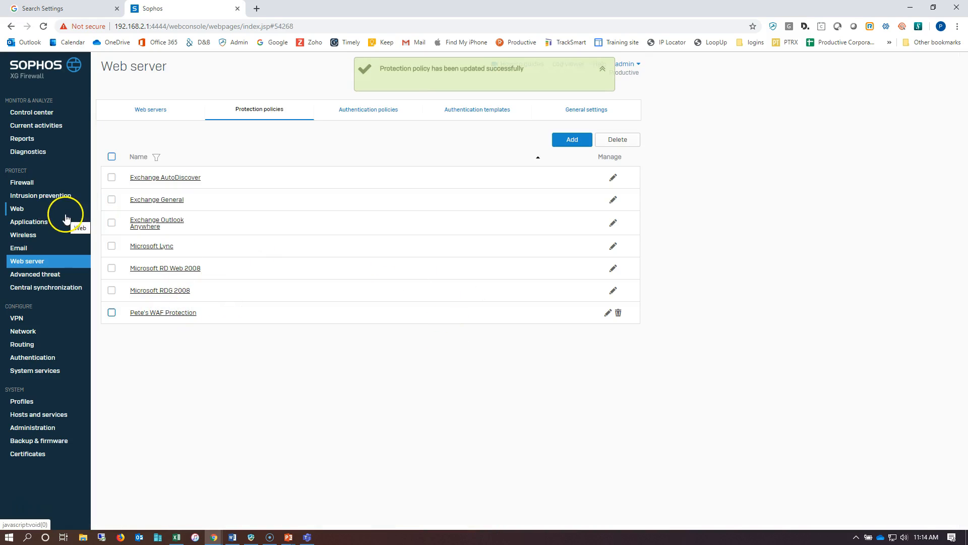
Start a new business application rule from the Firewall rules list.
left_click(22, 182)
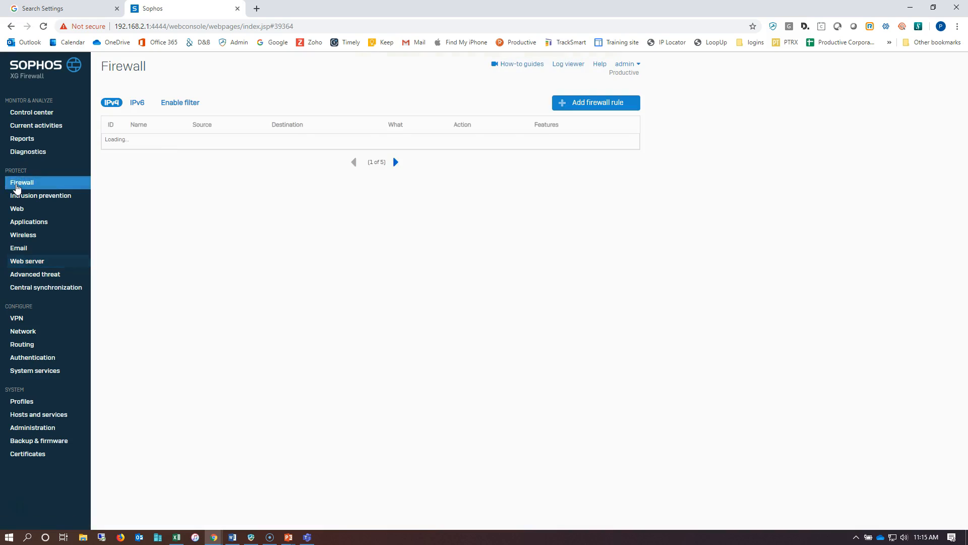
left_click(595, 102)
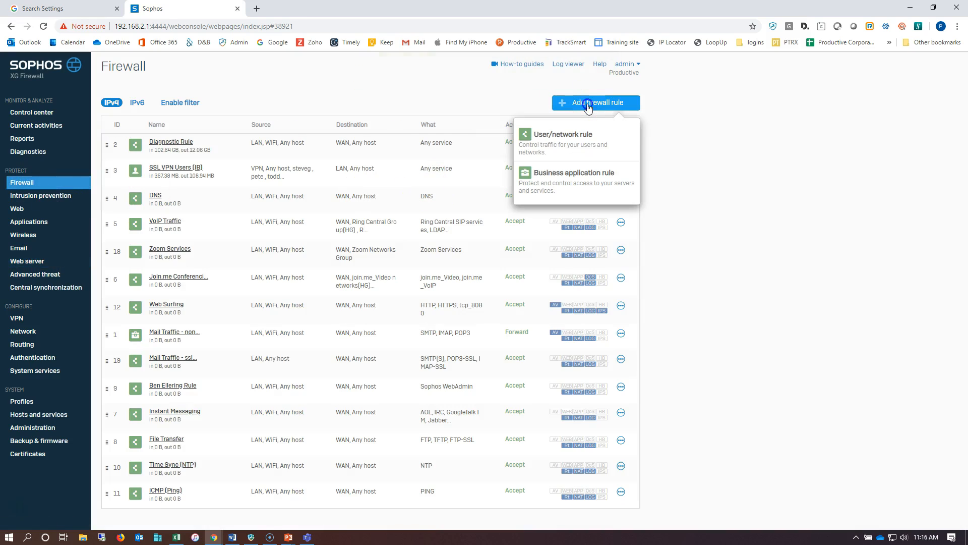
left_click(571, 172)
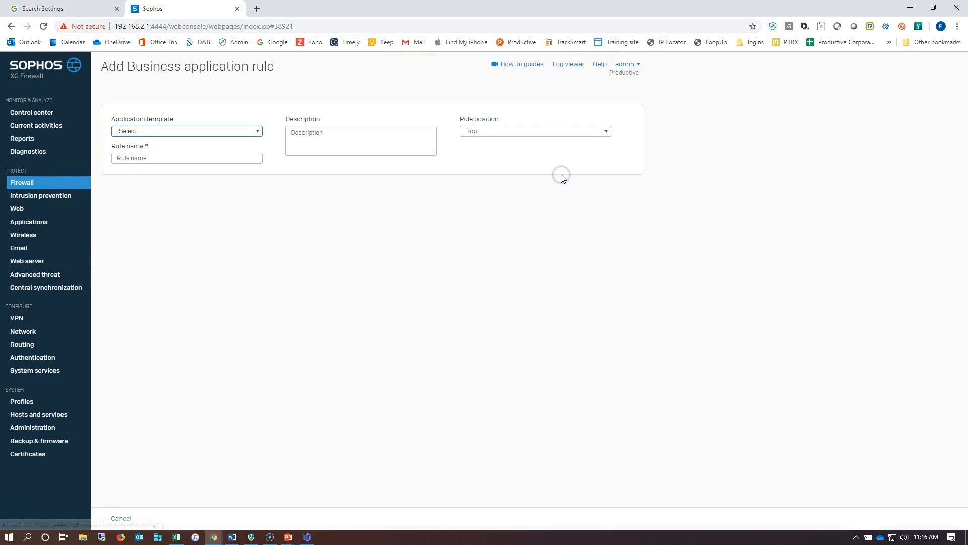
Use the Web Server Protection (WAF) template and name the rule 'petetestwaf'.
left_click(186, 130)
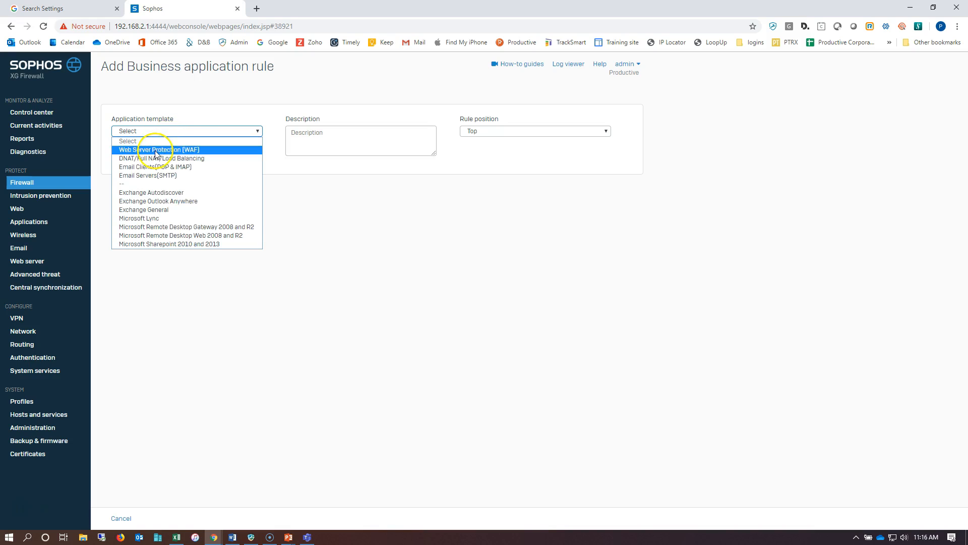
left_click(158, 150)
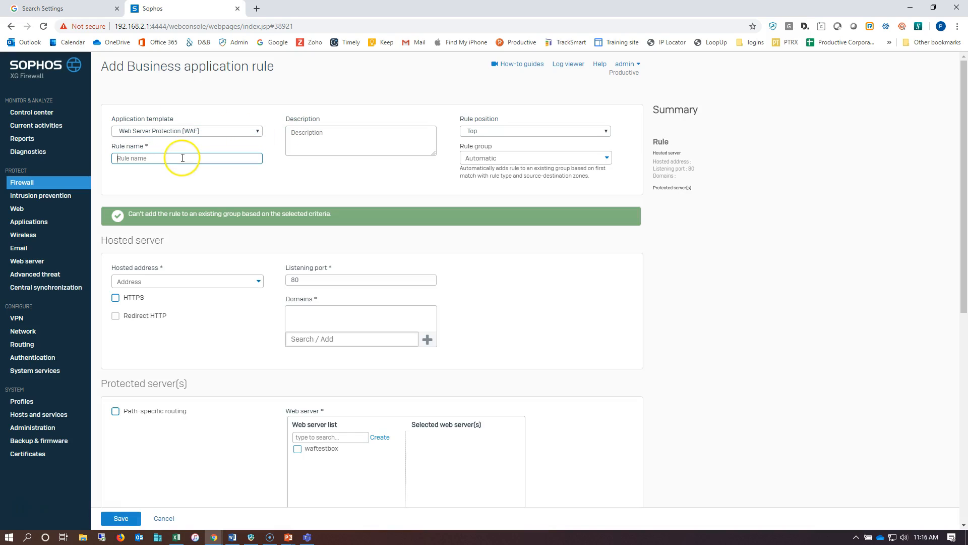
type("pete")
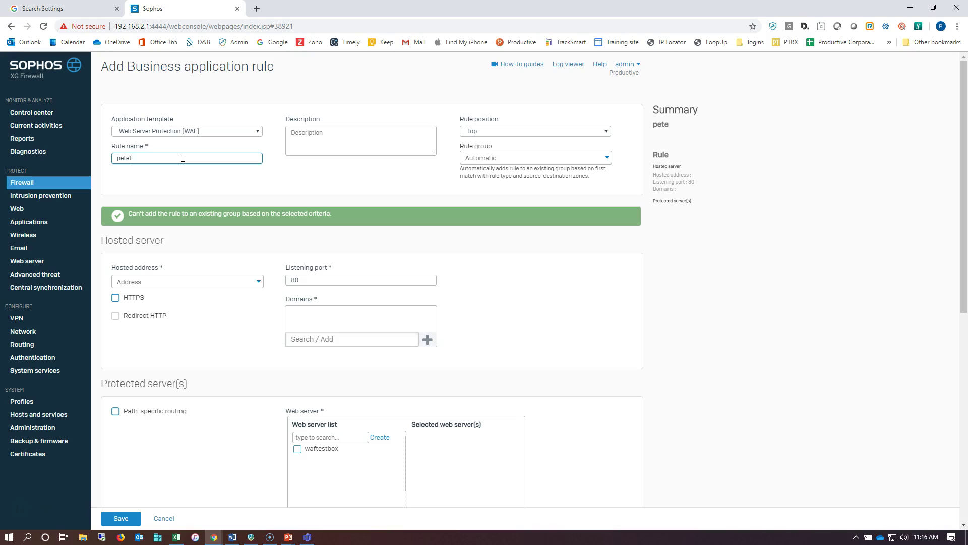
type("testwaf")
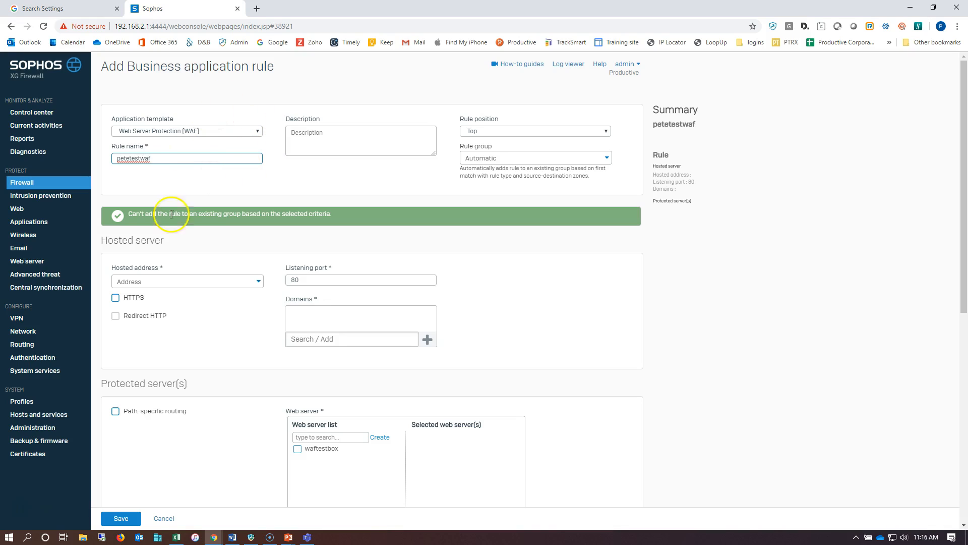
Set the hosted address to #Port2 and add domain productivecorp.
left_click(257, 281)
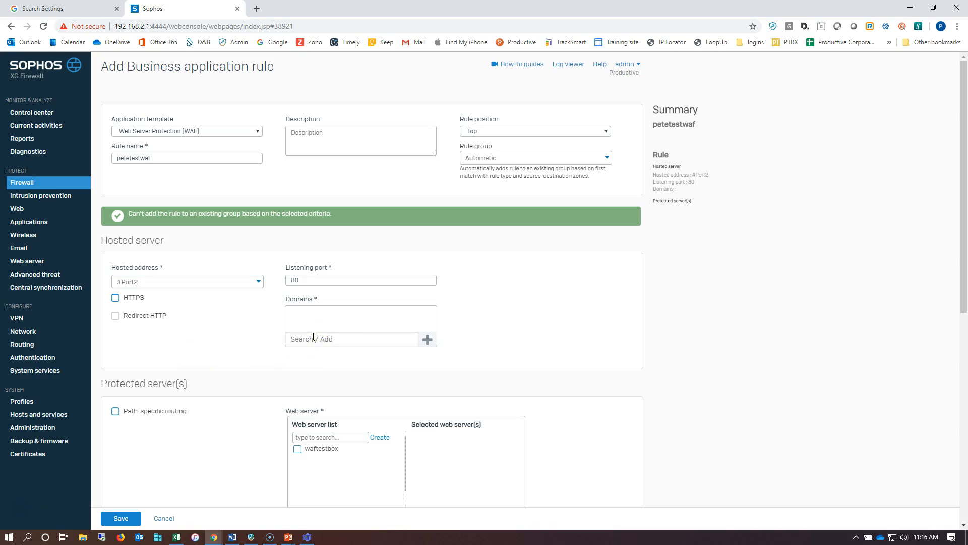
type("productivecorp")
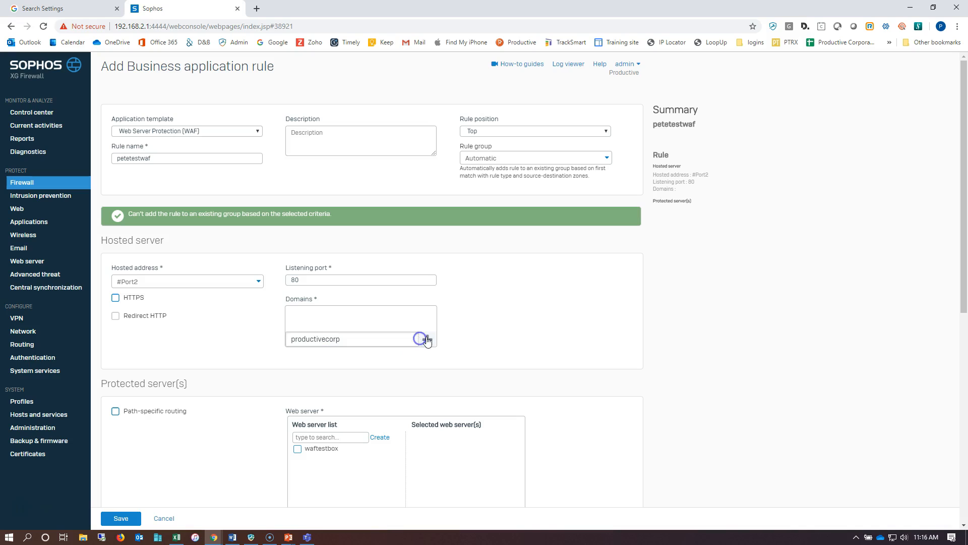
left_click(427, 339)
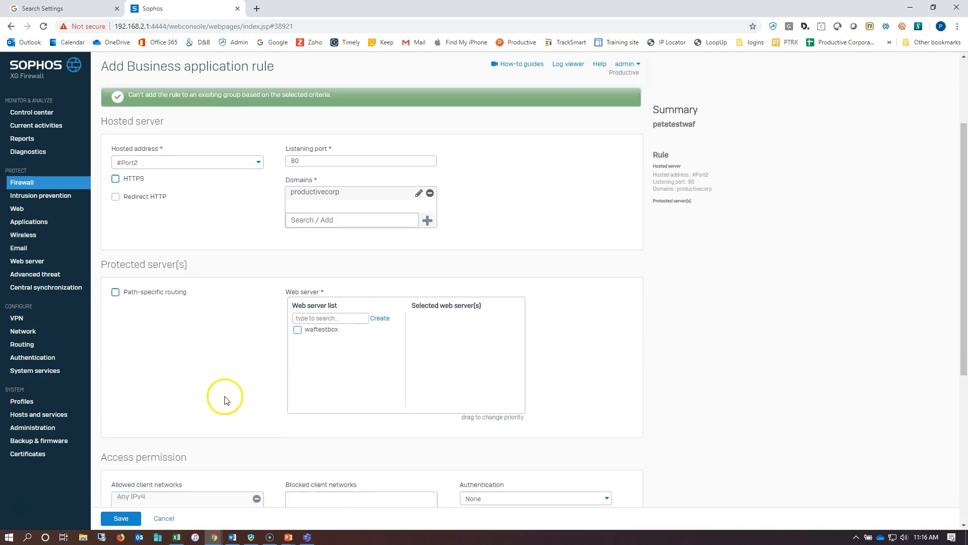
Select waftestbox as protected web server, apply Pete's WAF Protection policy, and save the rule.
scroll("down", 3)
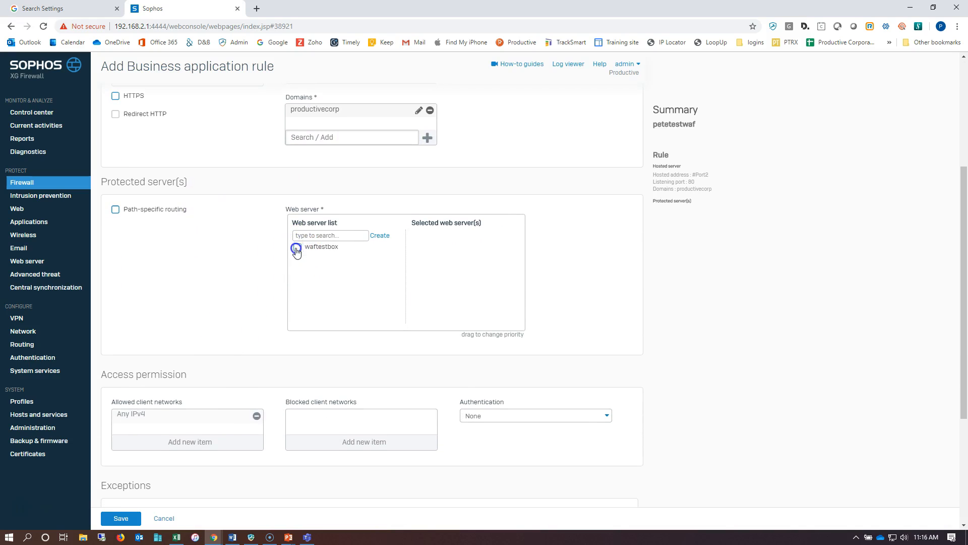
left_click(297, 247)
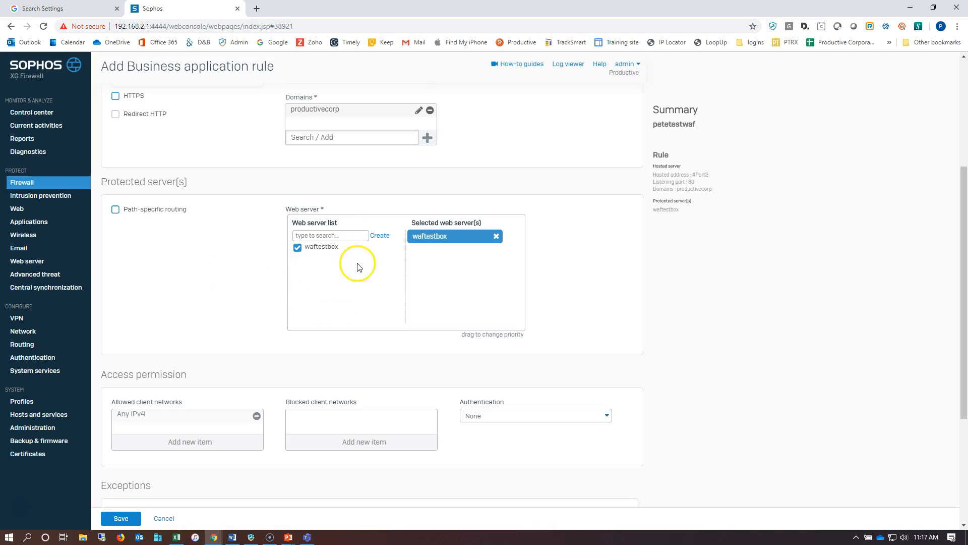
mouse_move(237, 311)
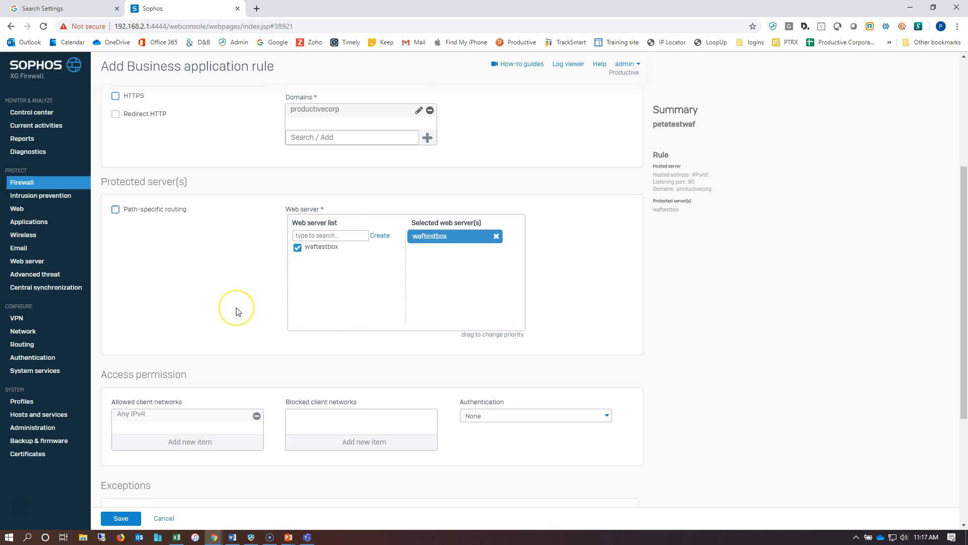
scroll("down", 3)
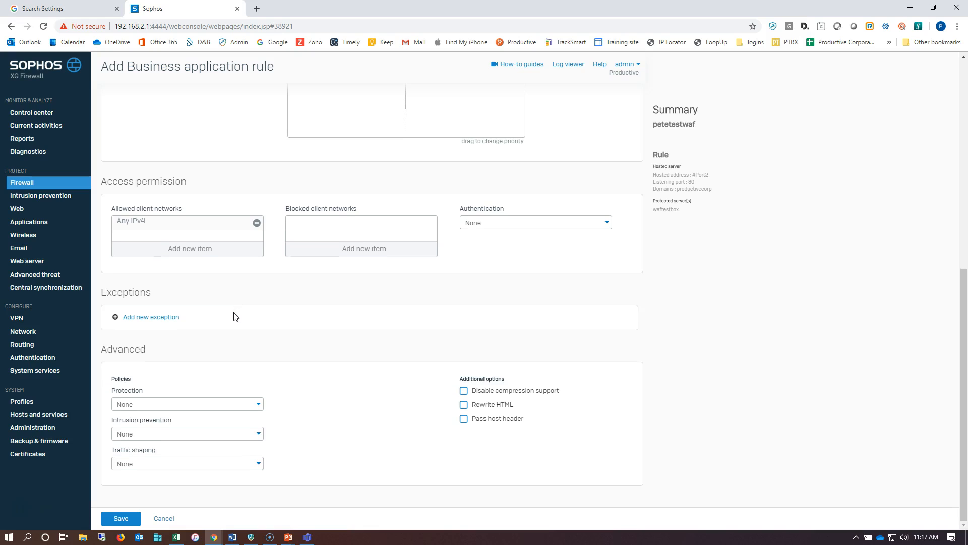
left_click(187, 403)
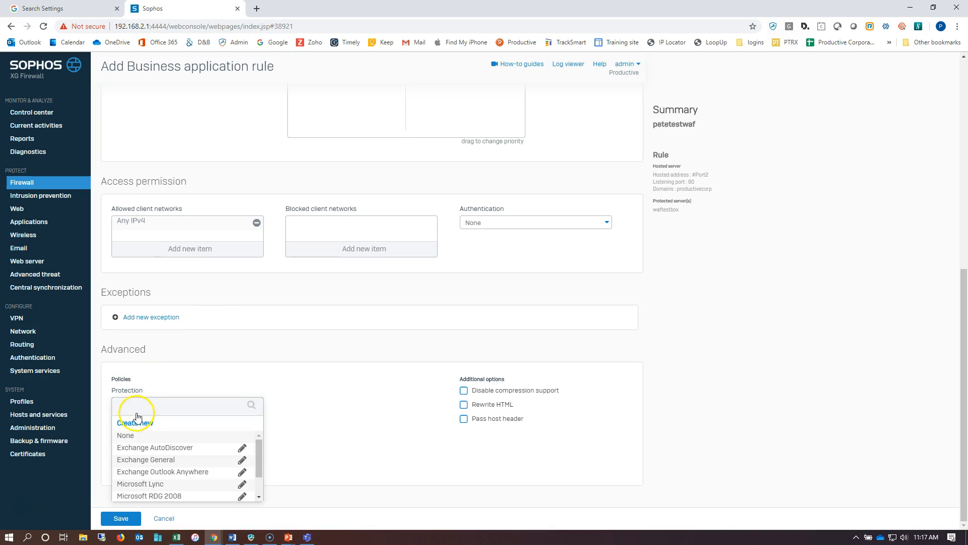
scroll("down", 3)
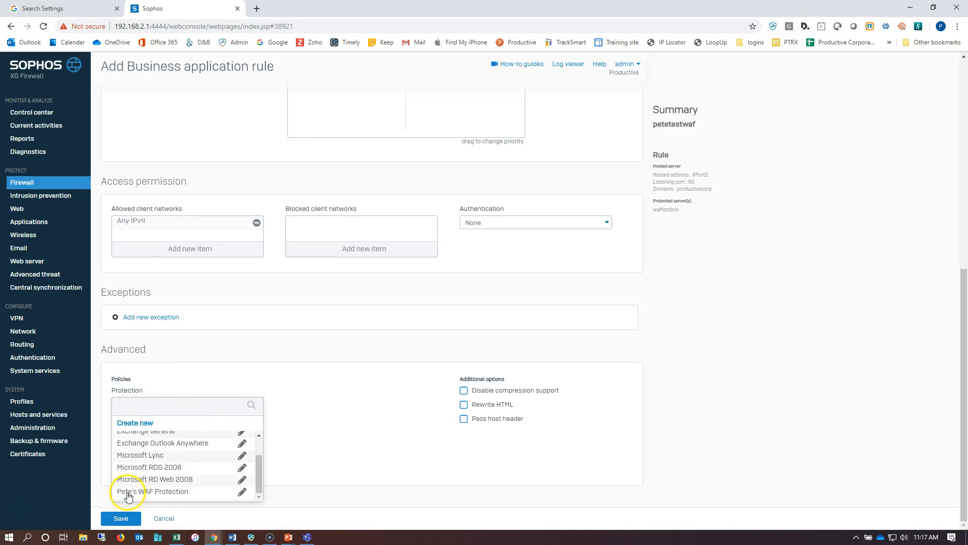
left_click(154, 490)
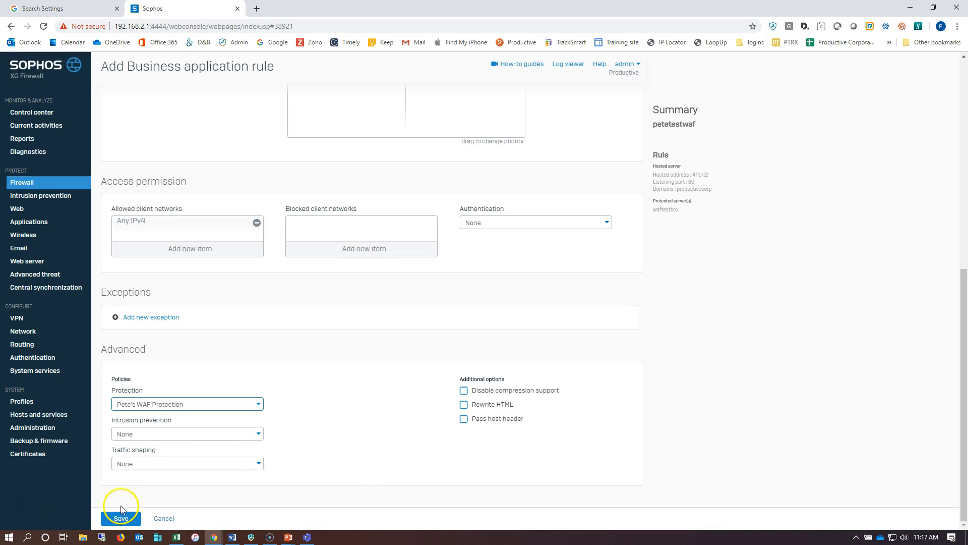
left_click(121, 517)
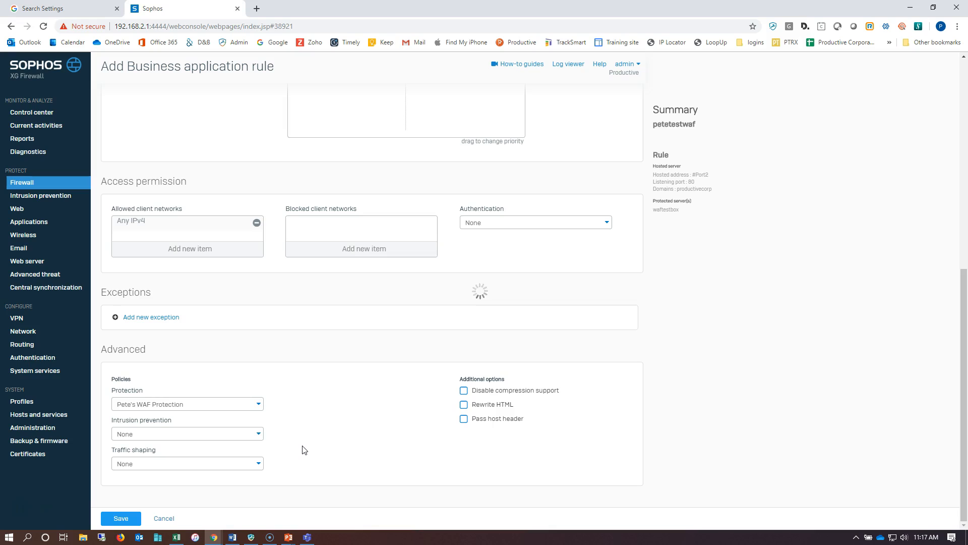
Confirm petetestwaf tops the firewall rules list, opening and closing its row menu.
left_click(121, 518)
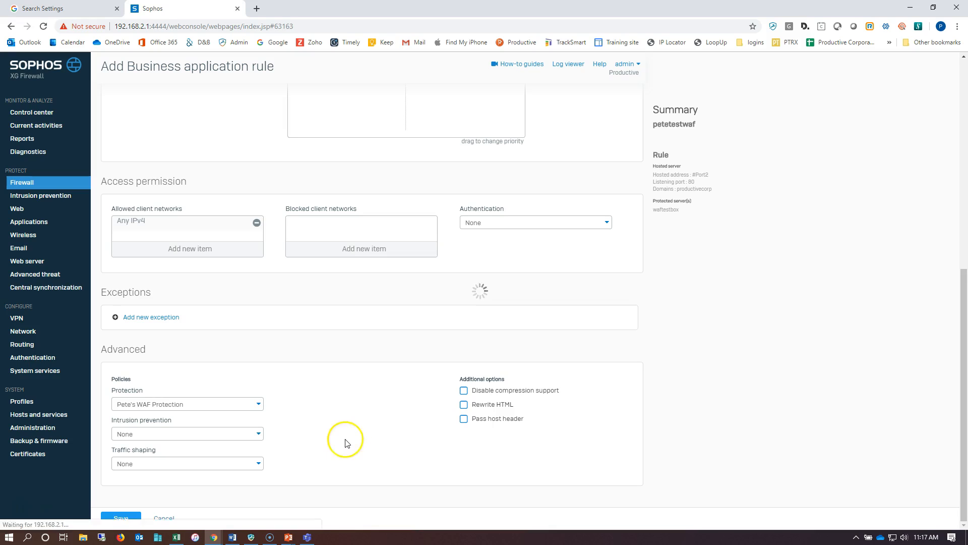
left_click(121, 517)
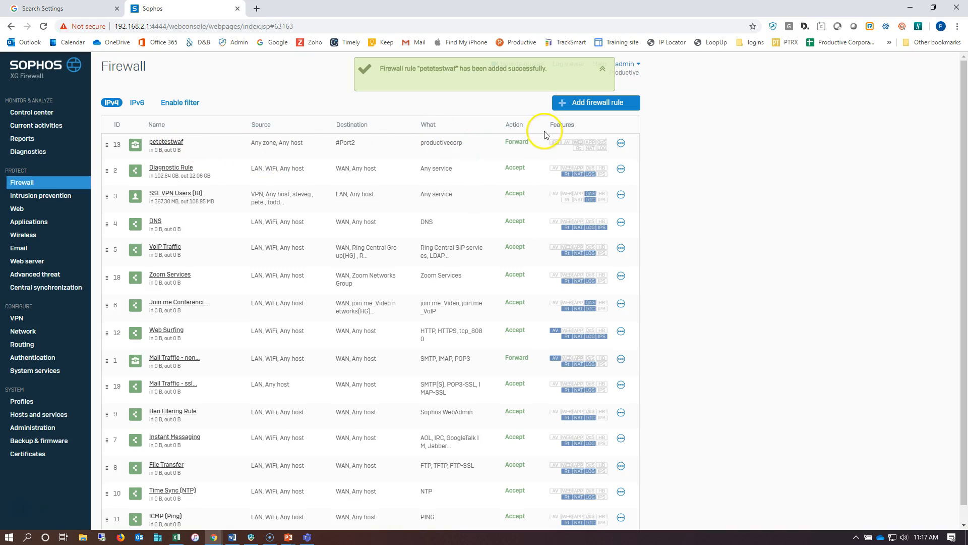
left_click(621, 143)
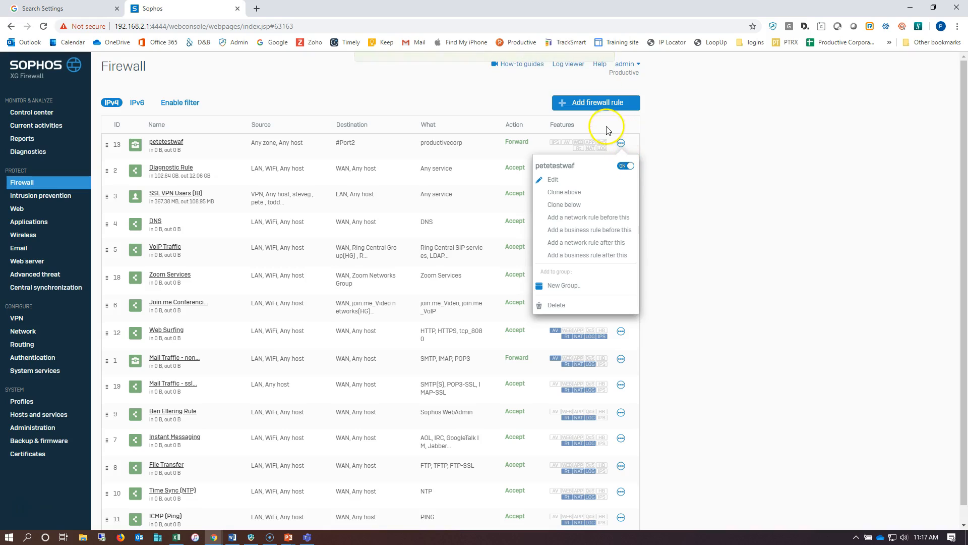
left_click(506, 101)
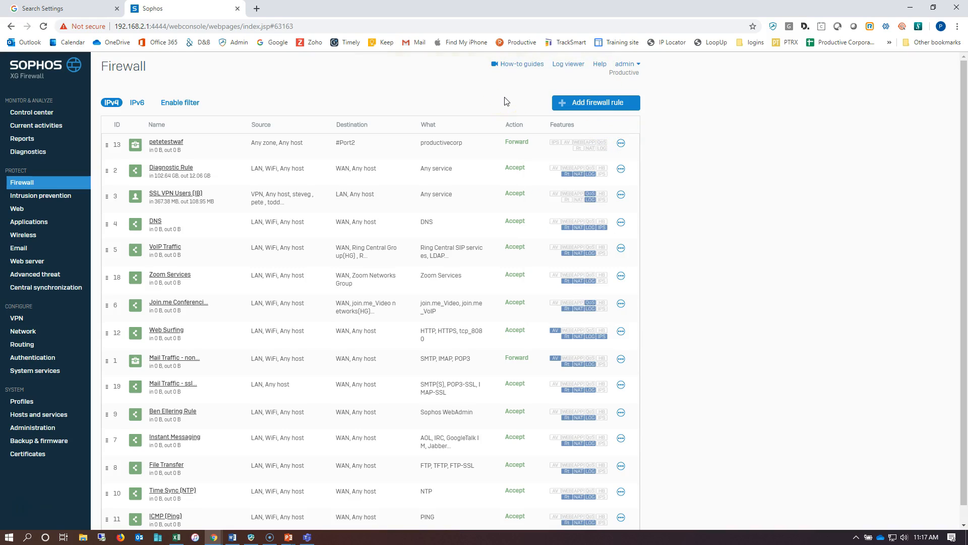